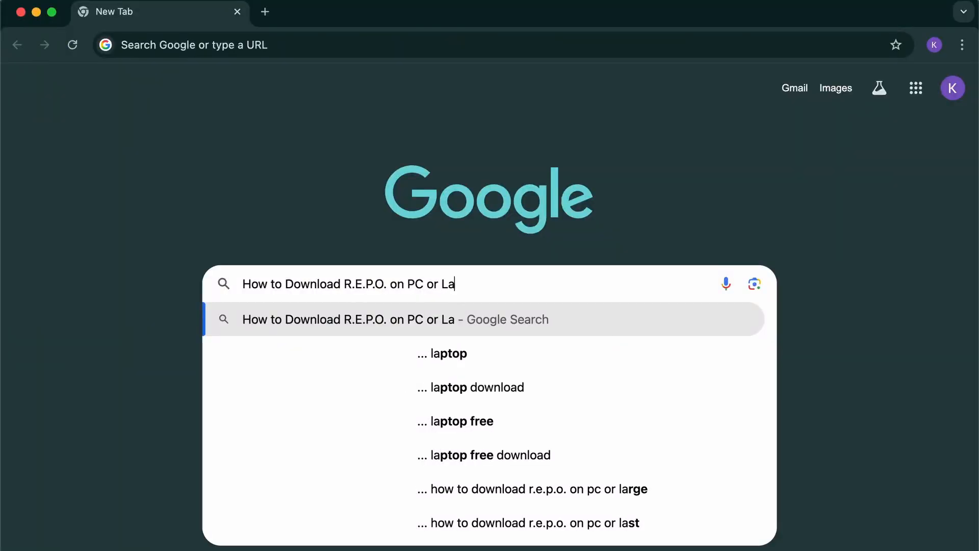
Step: Search Google for store.steampowered to find the Steam store's Welcome to Steam result
text(ptop)
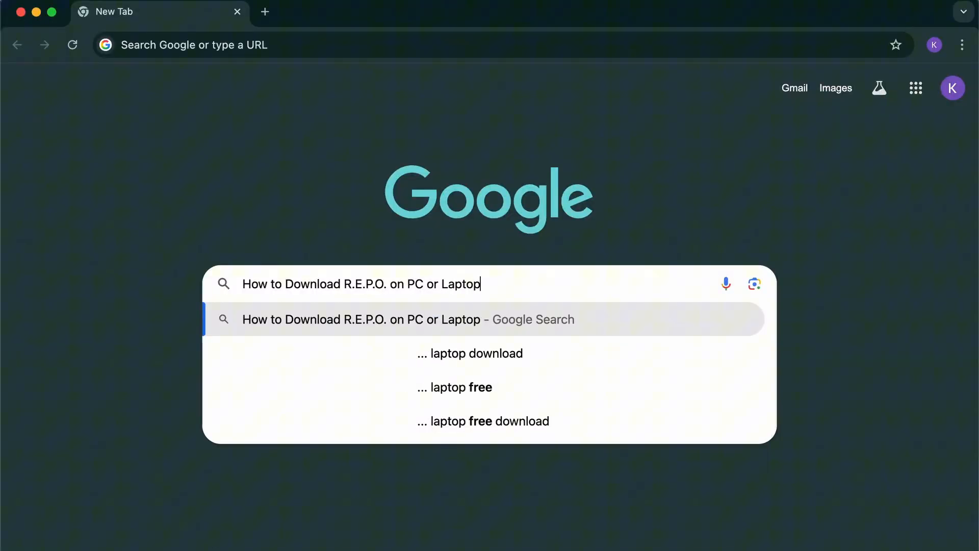
mouse_move(538, 365)
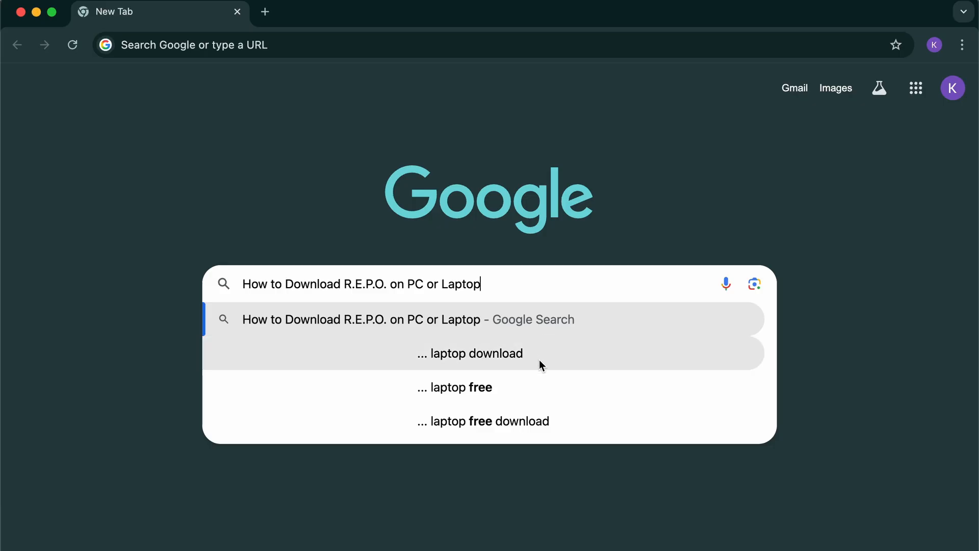
text(store.steampowered)
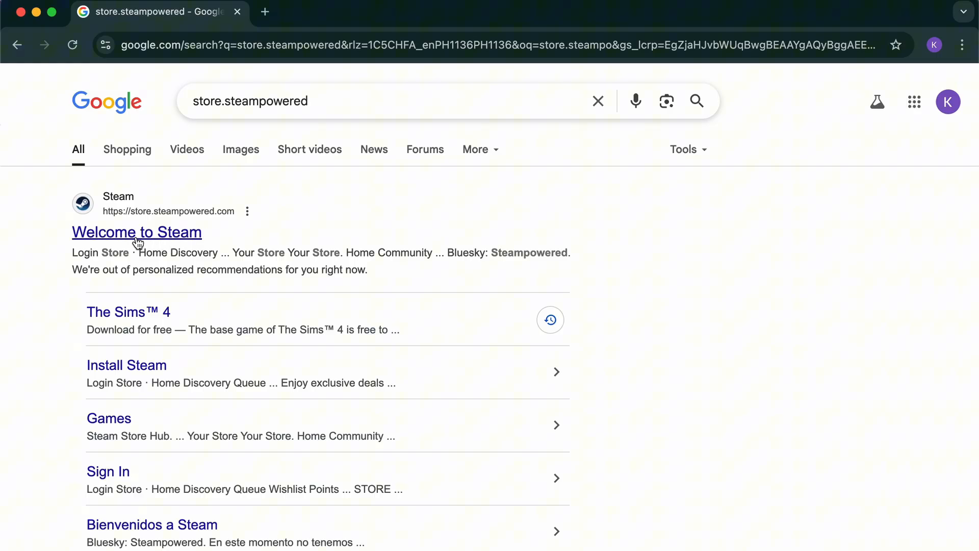
Step: Go to the Steam store front page and search it for r.e.p.o, surfacing R.E.P.O. at P335.00
click(136, 231)
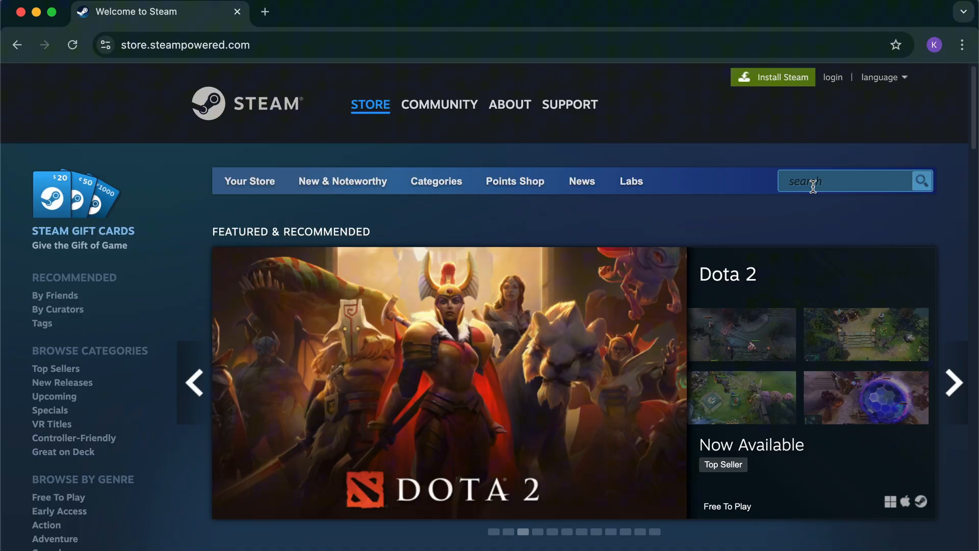
text(r)
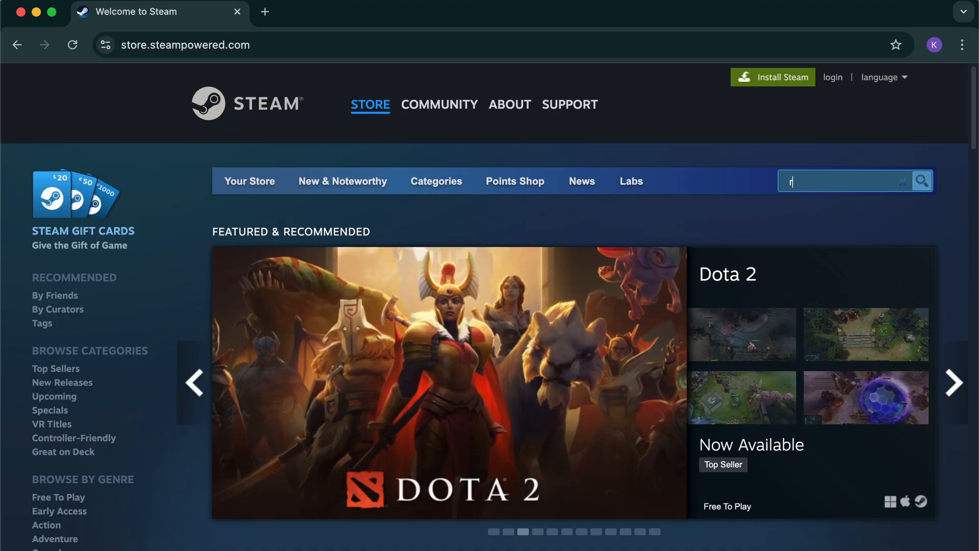
text(.e.p.o)
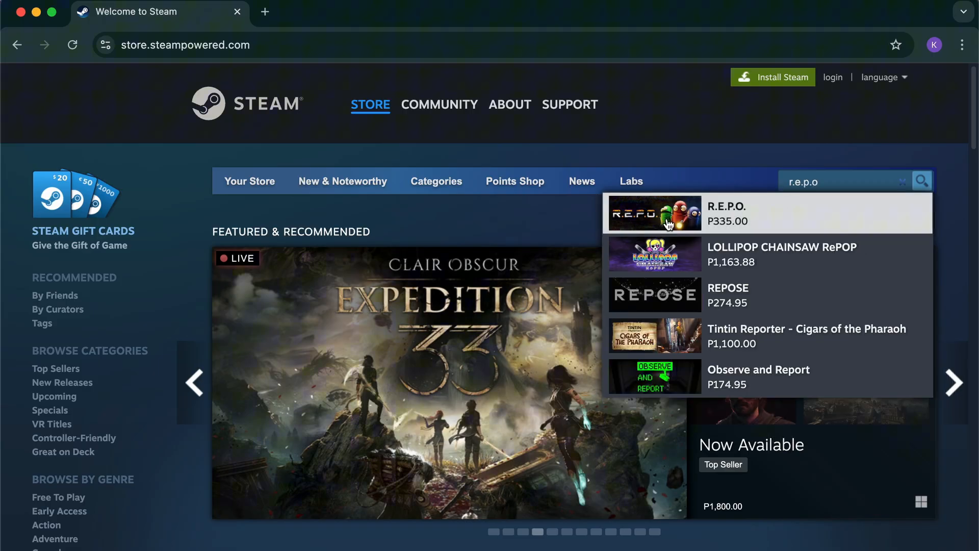
Step: Add R.E.P.O. to the cart from its store page at P335.00
click(724, 213)
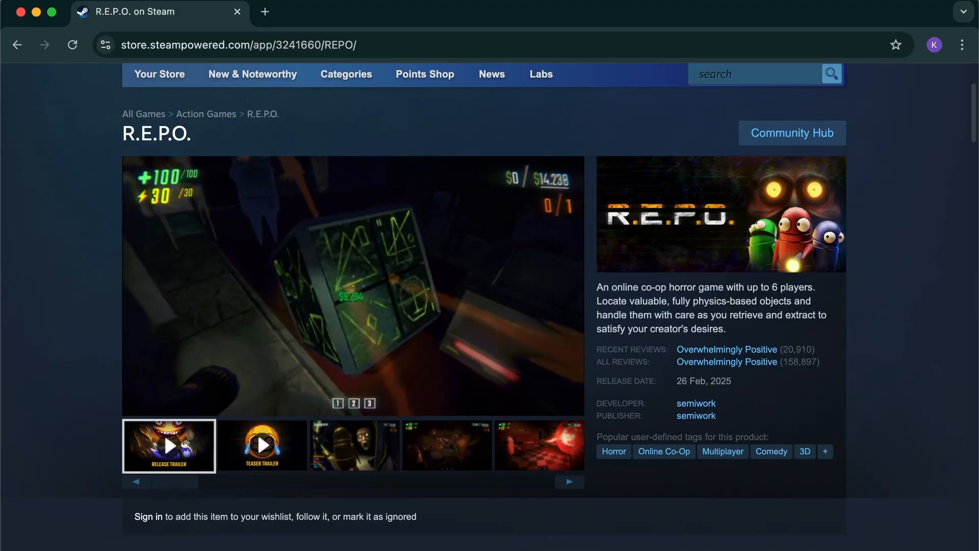
scroll(down, 3)
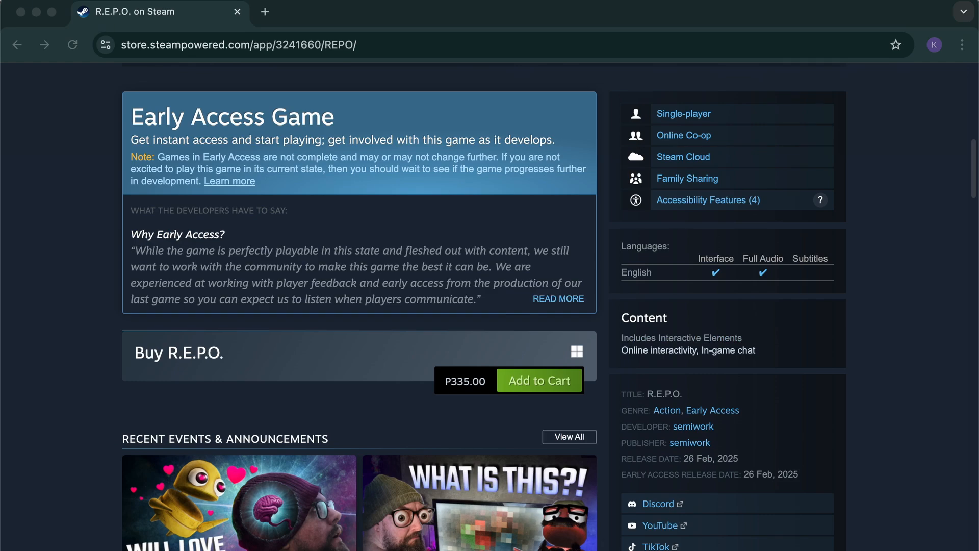
click(539, 380)
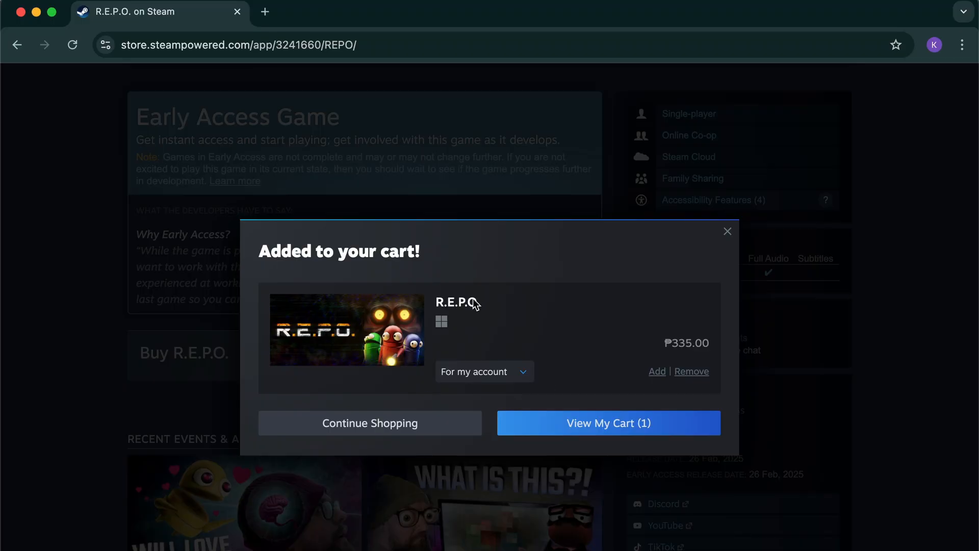
Step: Continue shopping and view an R.E.P.O. gameplay screenshot at full size
click(608, 422)
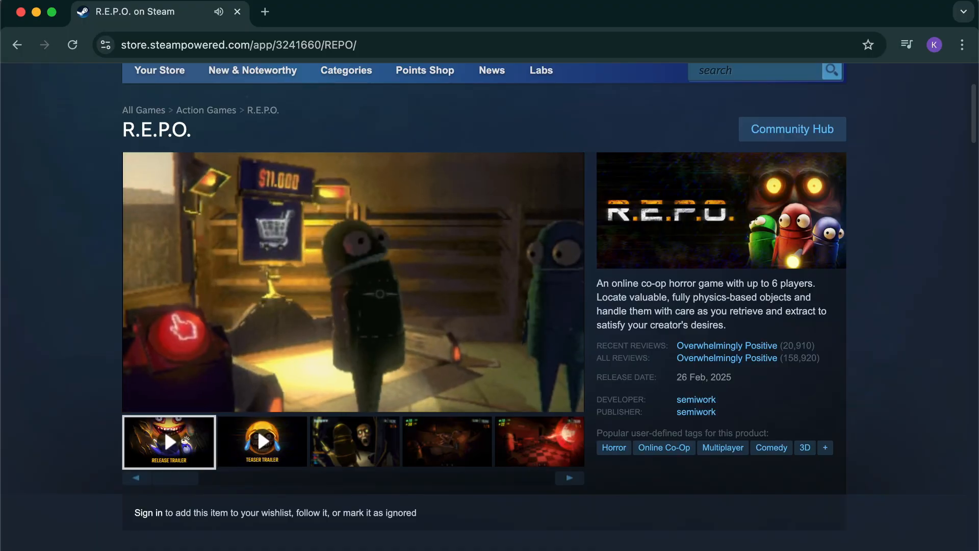
click(341, 441)
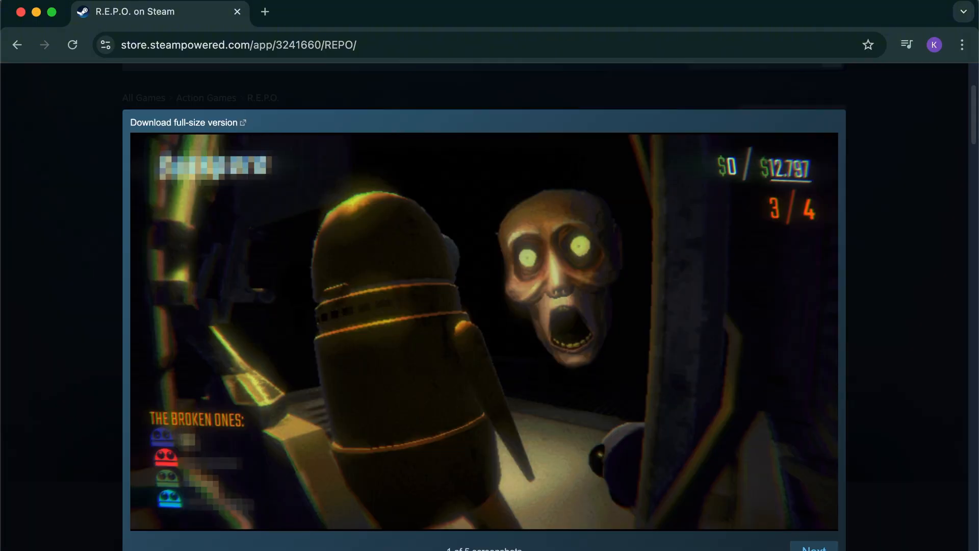